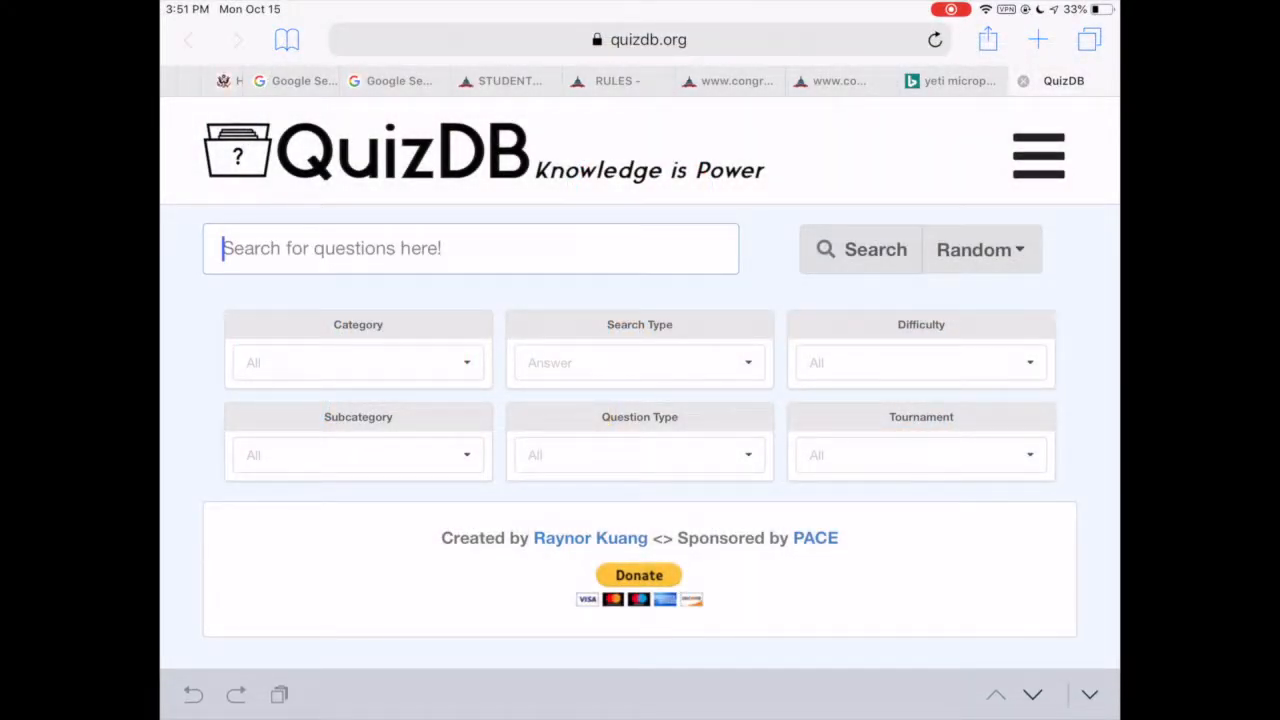
- Search 'The Allegory of the Cave' in History, Literature and Philosophy, matching question and answer text
{"action": "type", "text": "The Allegory"}
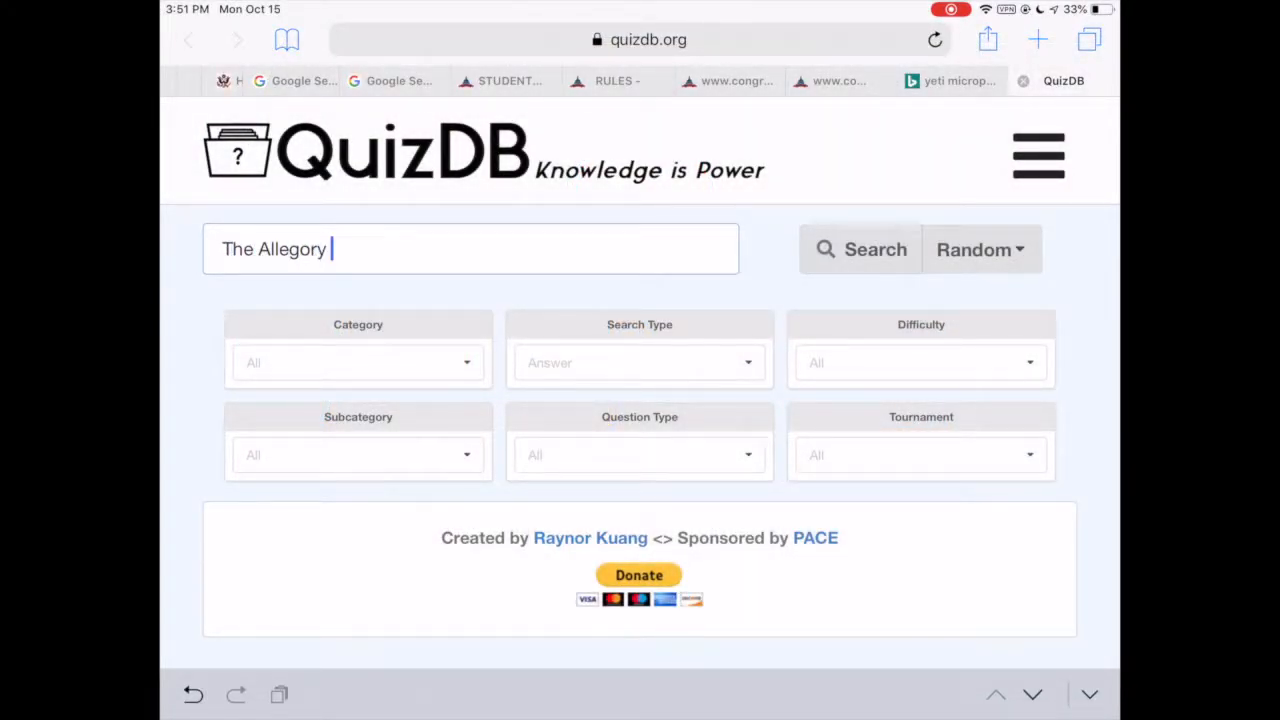
{"action": "type", "text": "of the Cave"}
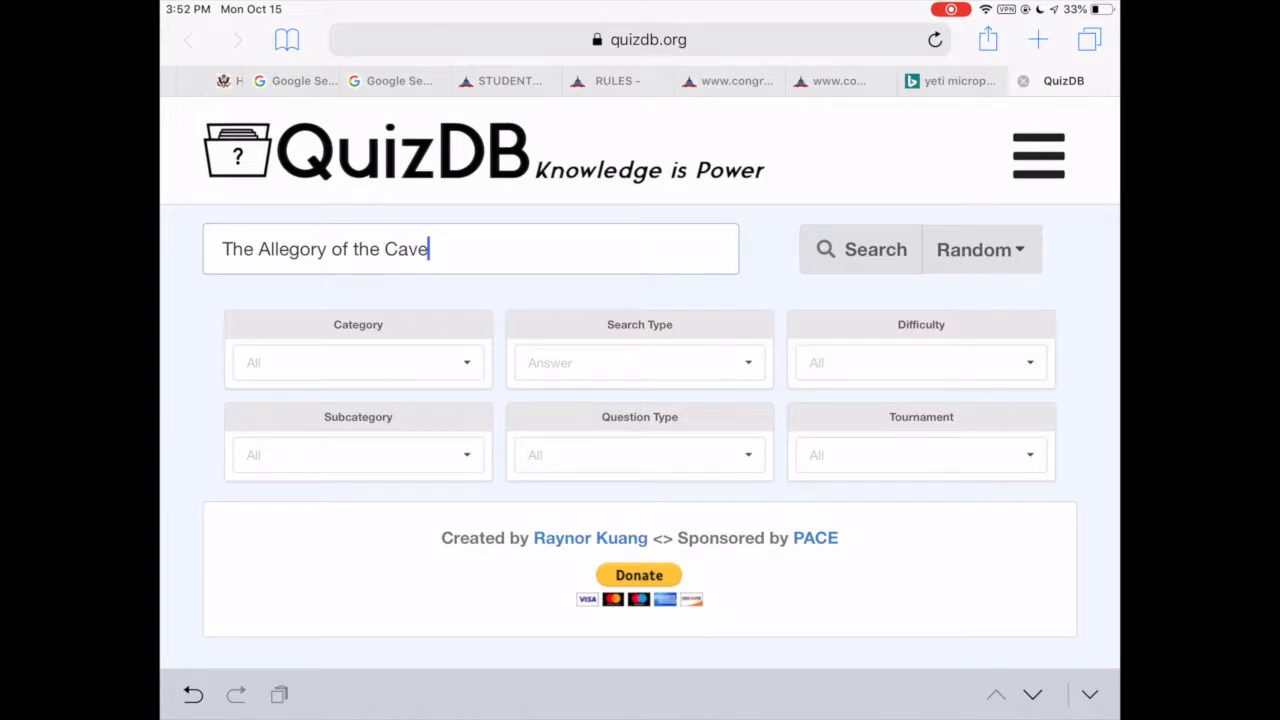
{"action": "left_click", "coordinate": [356, 362]}
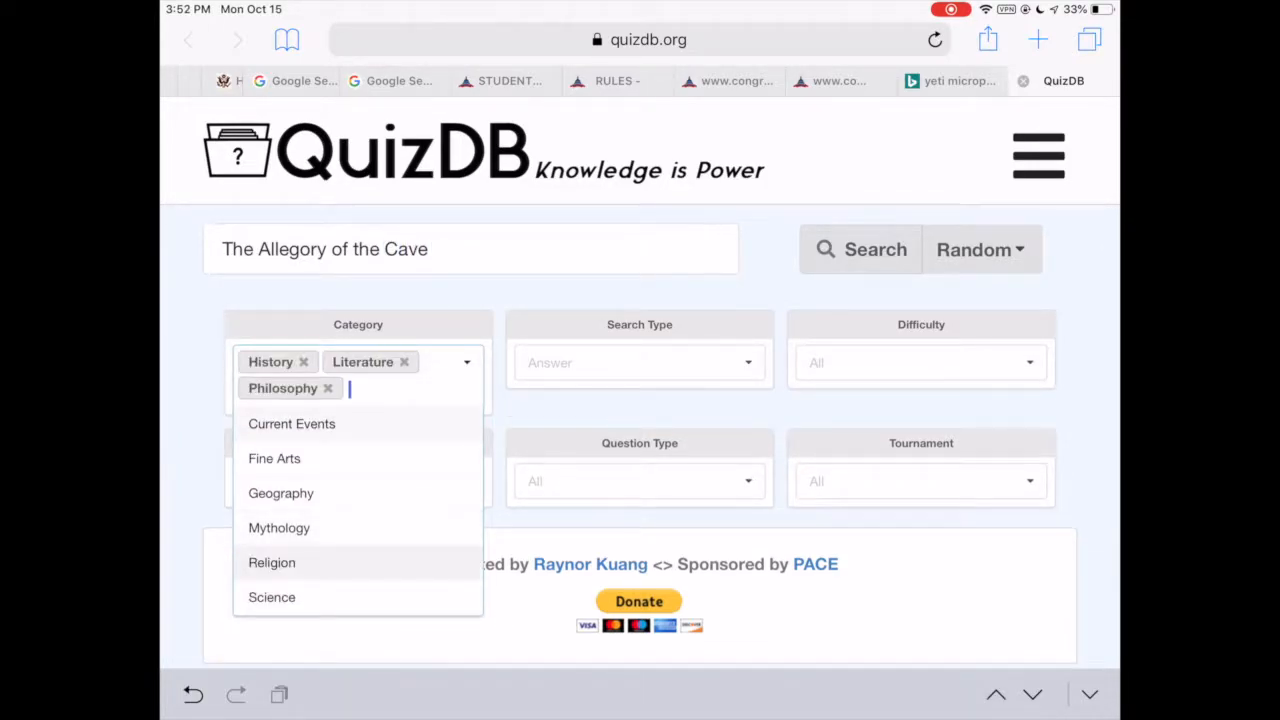
{"action": "left_click", "coordinate": [640, 362]}
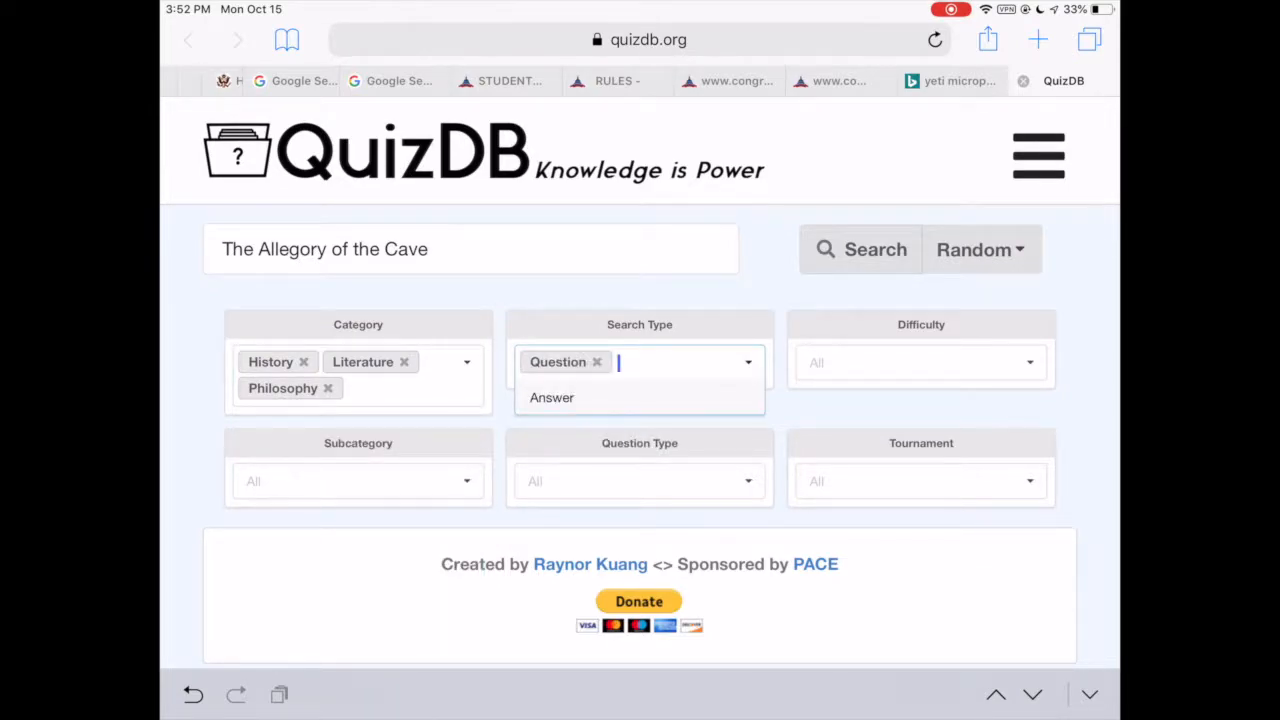
{"action": "left_click", "coordinate": [552, 396]}
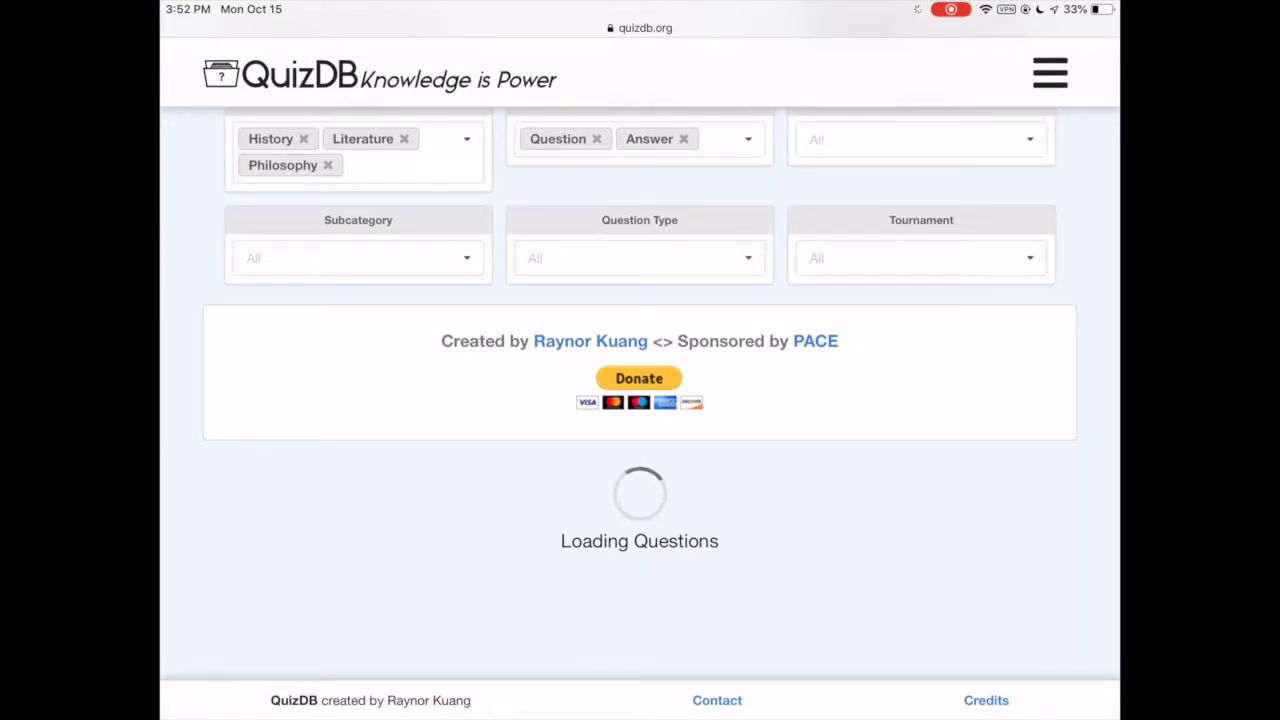
{"action": "scroll", "scroll_direction": "up", "scroll_amount": 3}
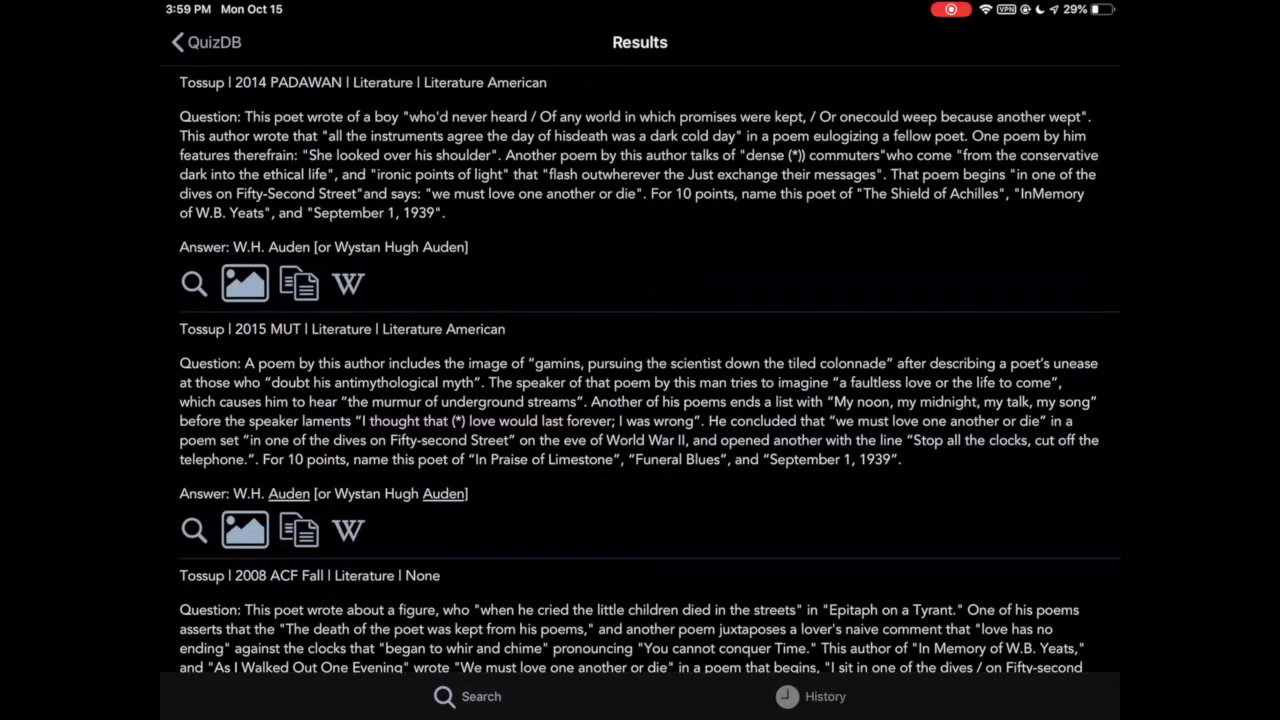
{"action": "scroll", "scroll_direction": "down", "scroll_amount": 3}
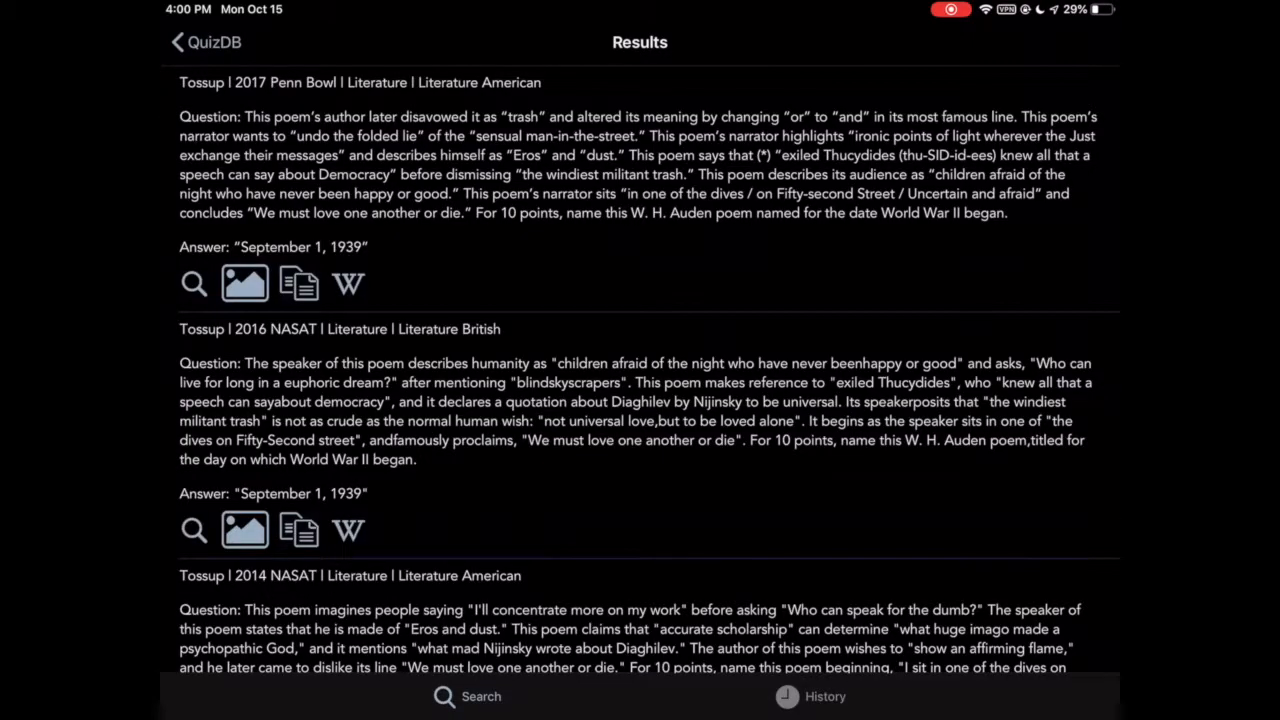
{"action": "scroll", "scroll_direction": "down", "scroll_amount": 3}
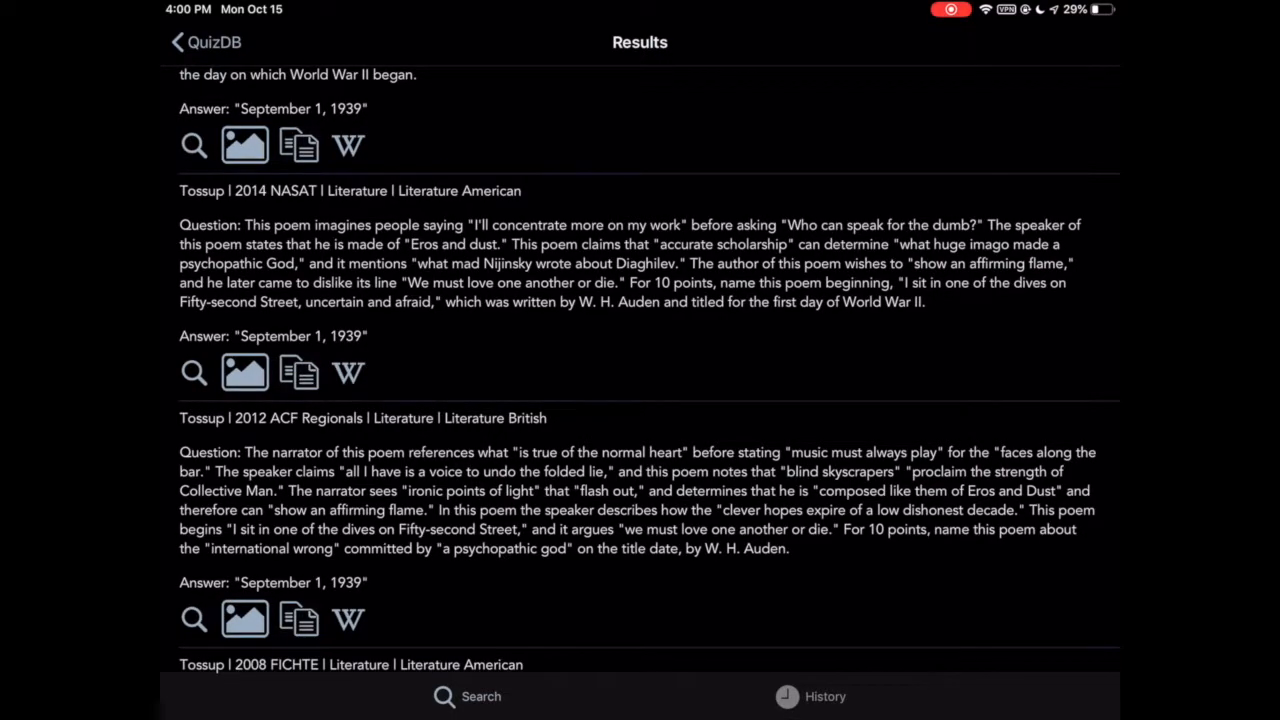
- View the history of past 'Allegory of the Cave' queries with their question counts
{"action": "left_click", "coordinate": [824, 696]}
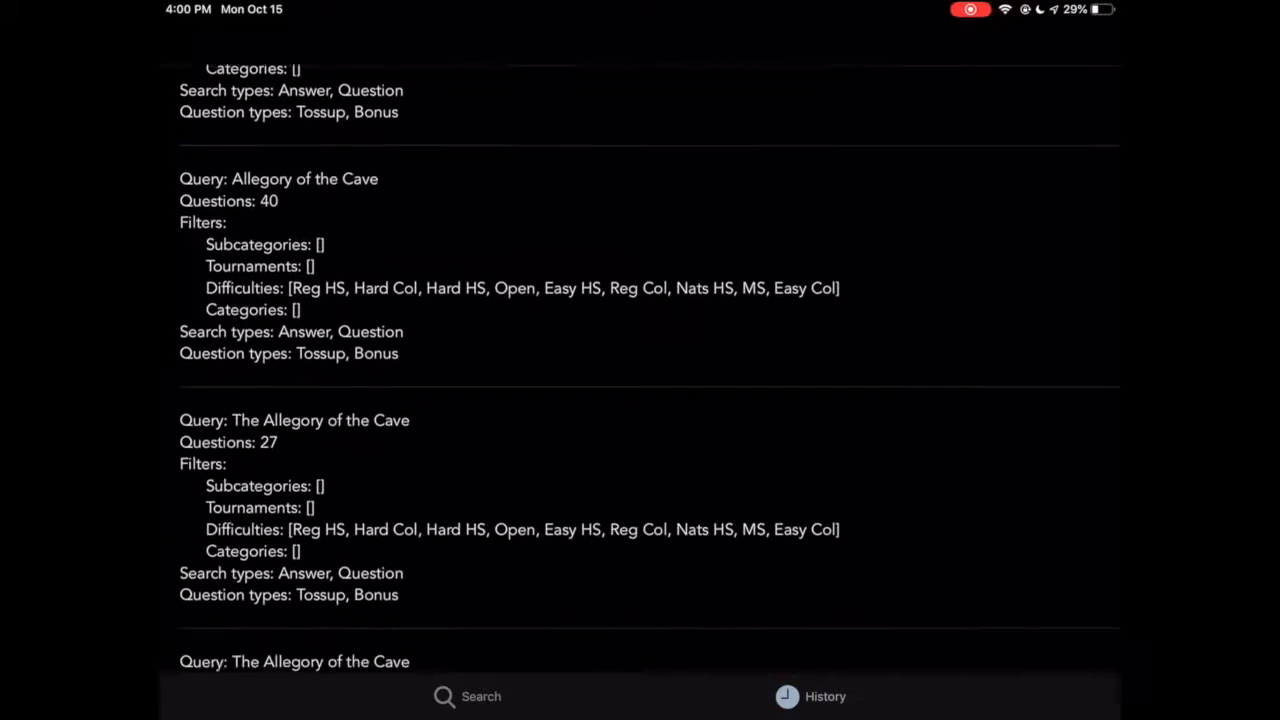
{"action": "scroll", "scroll_direction": "down", "scroll_amount": 3}
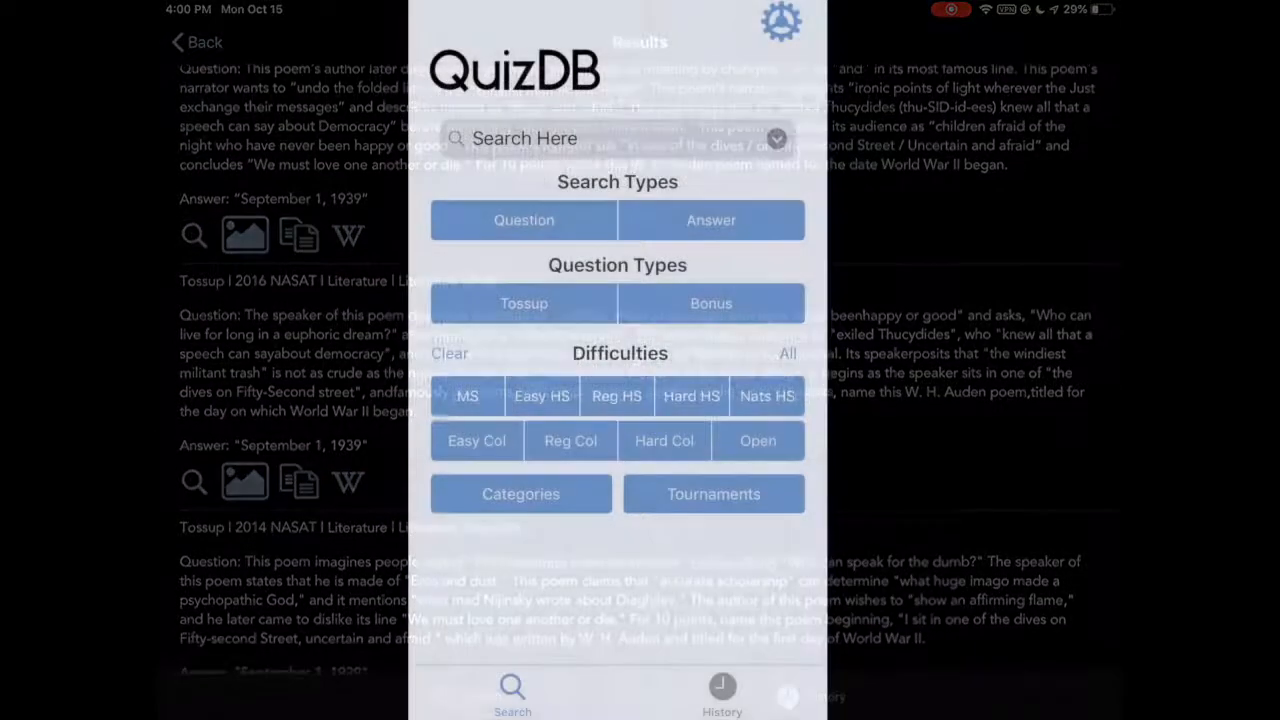
- Search 'Plat' and review the Plato Philosophy tossup results
{"action": "type", "text": "Plat"}
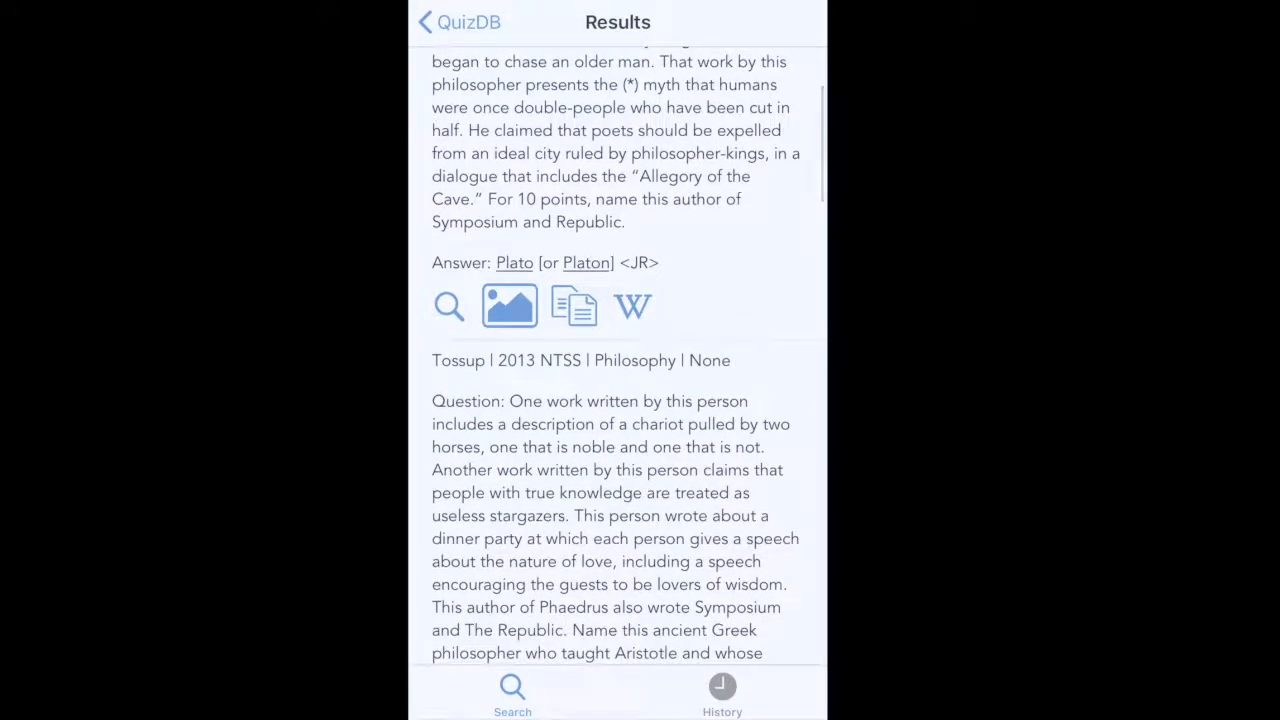
{"action": "left_click", "coordinate": [512, 696]}
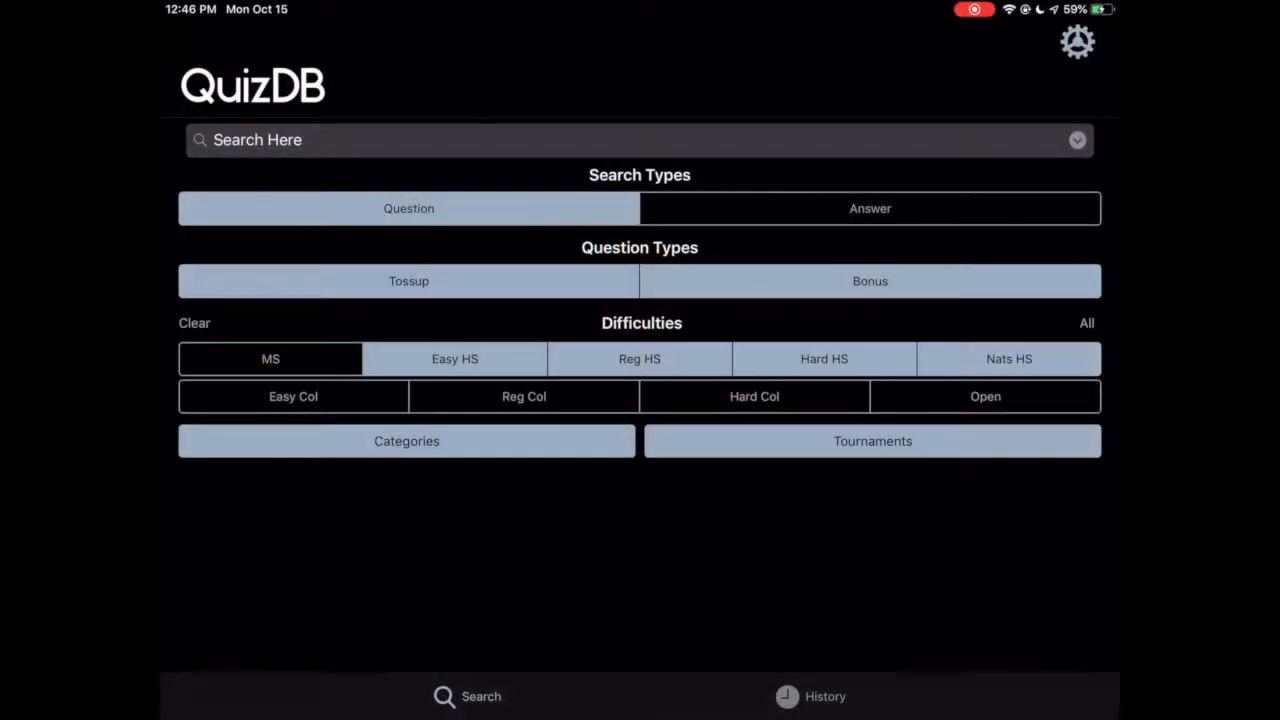
- Search 'Rutherford Bird' and open the Rutherford B. Hayes Wikipedia article from an answer
{"action": "type", "text": "Rutherford Bird"}
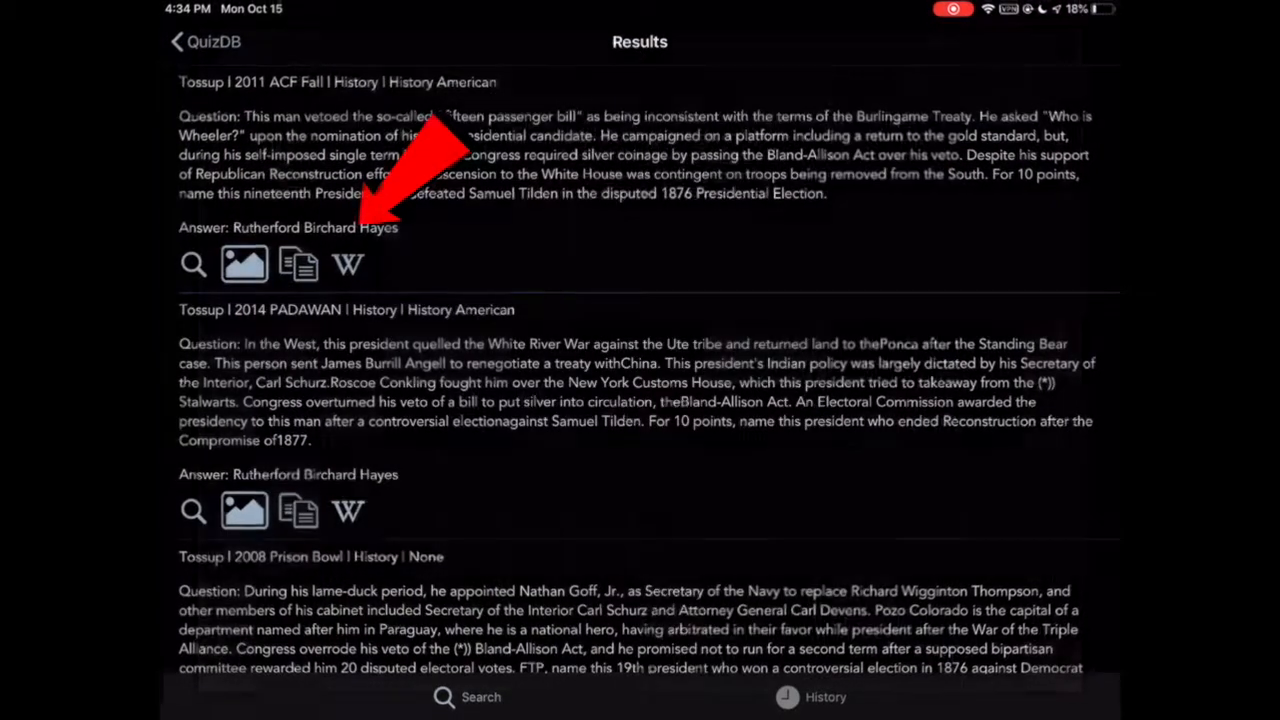
{"action": "left_click", "coordinate": [348, 264]}
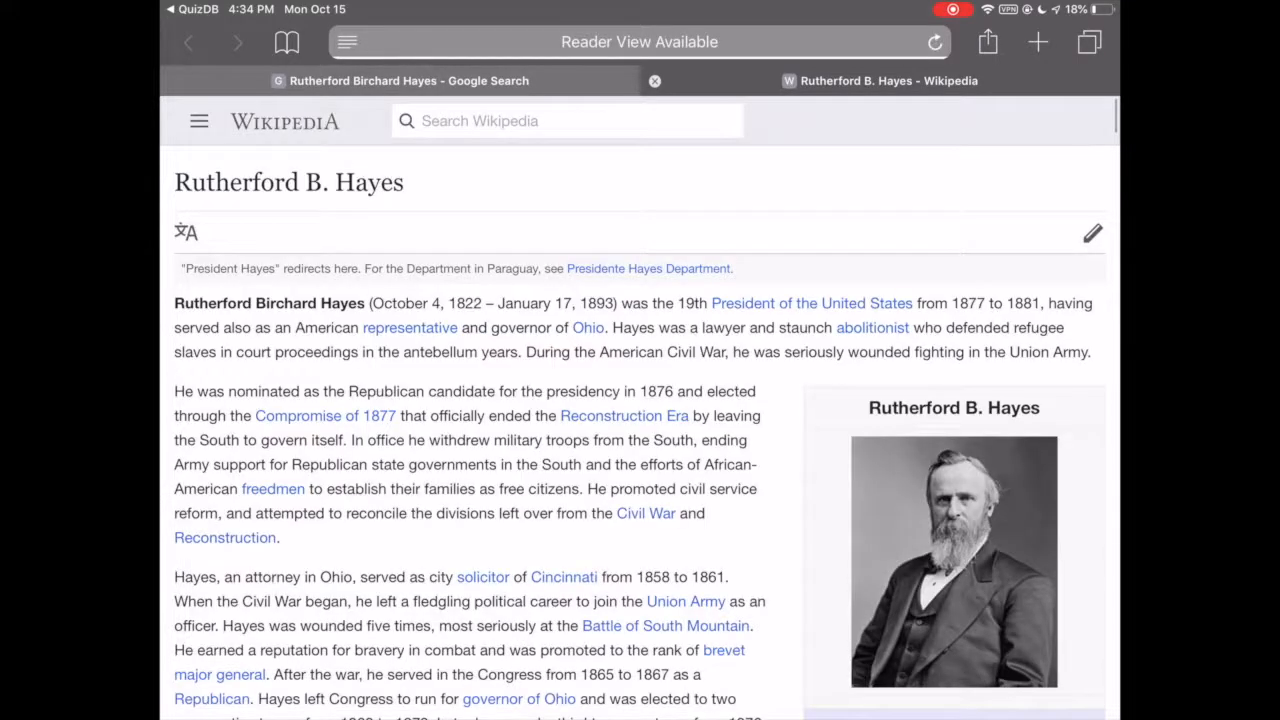